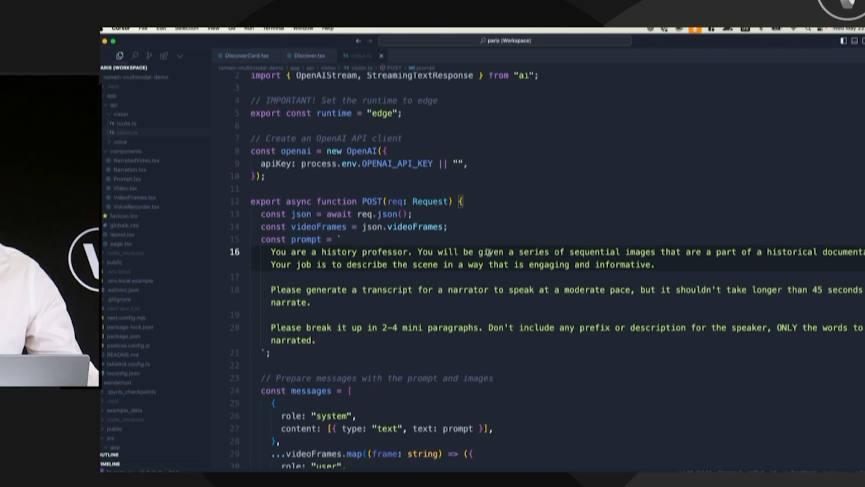
pyautogui.scroll(-3)
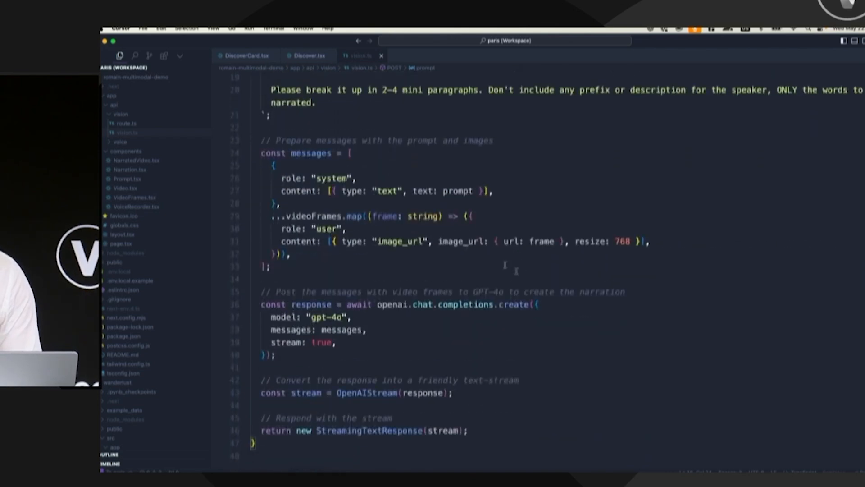